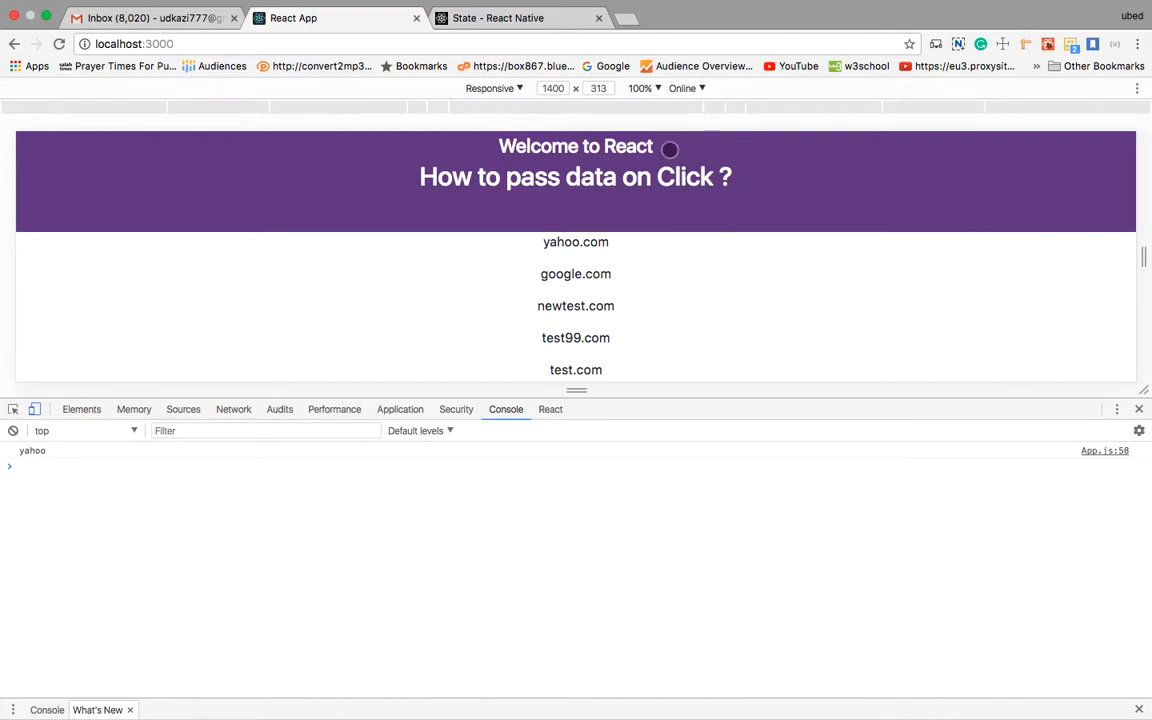
Switch from Chrome's console, which logged 'yahoo', to the Atom editor
{"action": "left_click", "coordinate": [518, 17]}
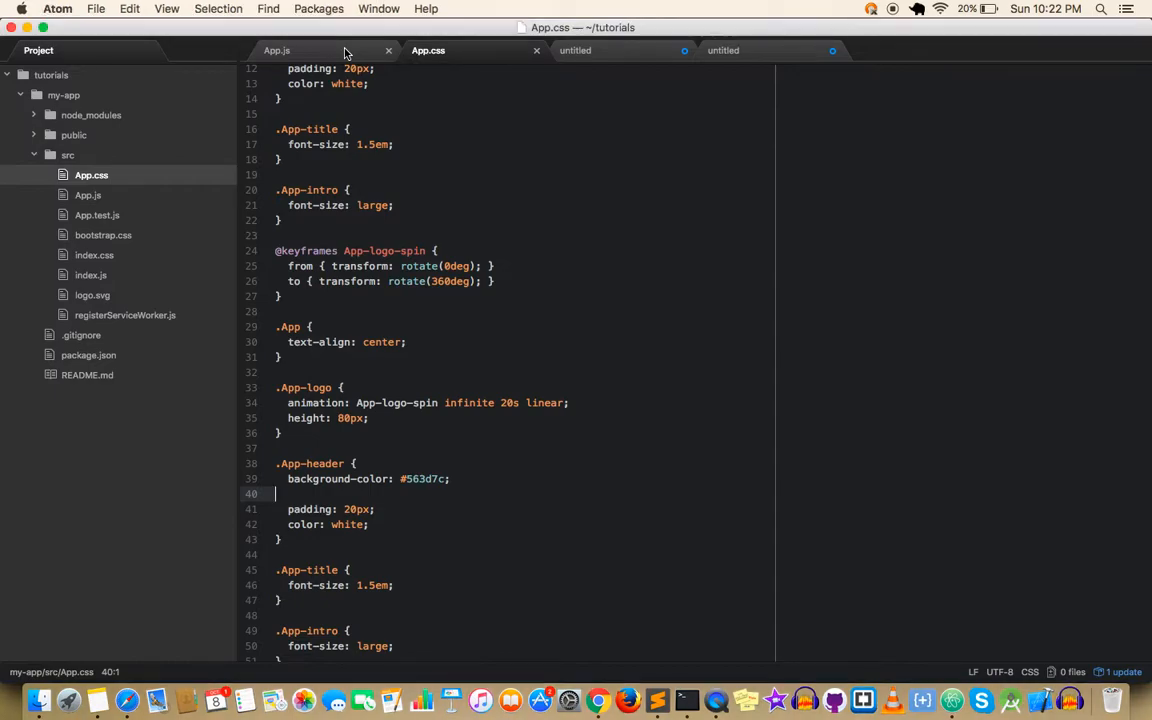
In App.js, add an updateMe: 'Test' entry to this.state in the constructor
{"action": "left_click", "coordinate": [276, 50]}
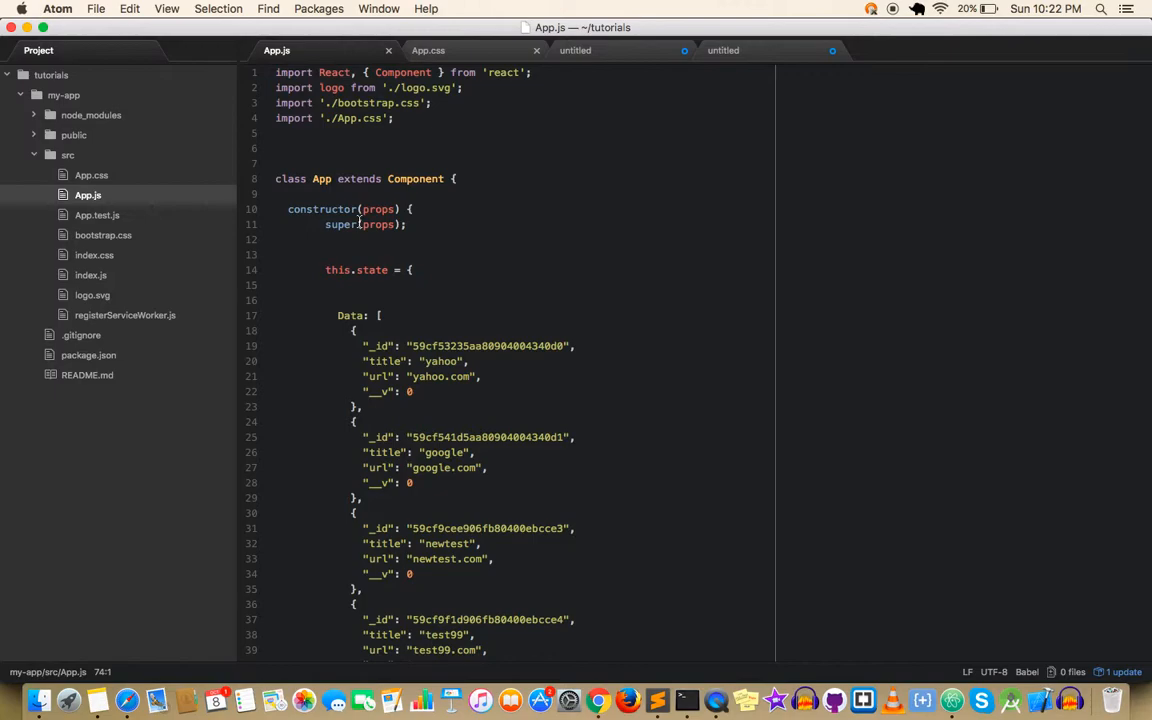
{"action": "mouse_move", "coordinate": [423, 209]}
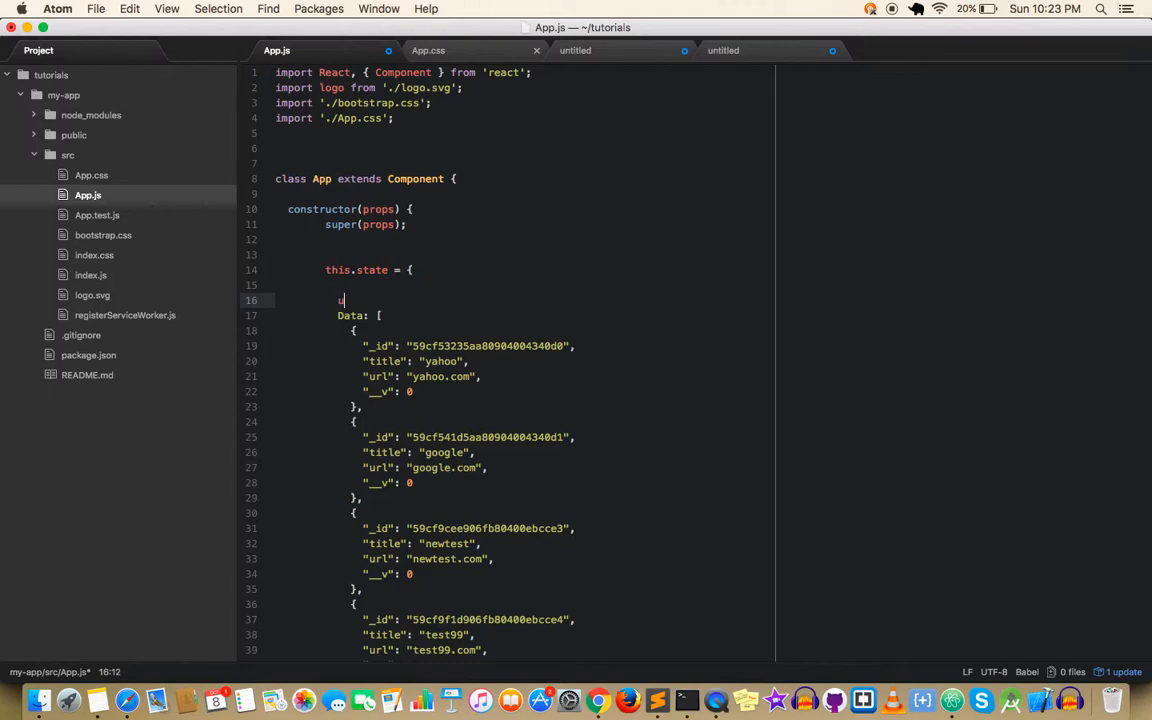
{"action": "type", "text": "updateMe"}
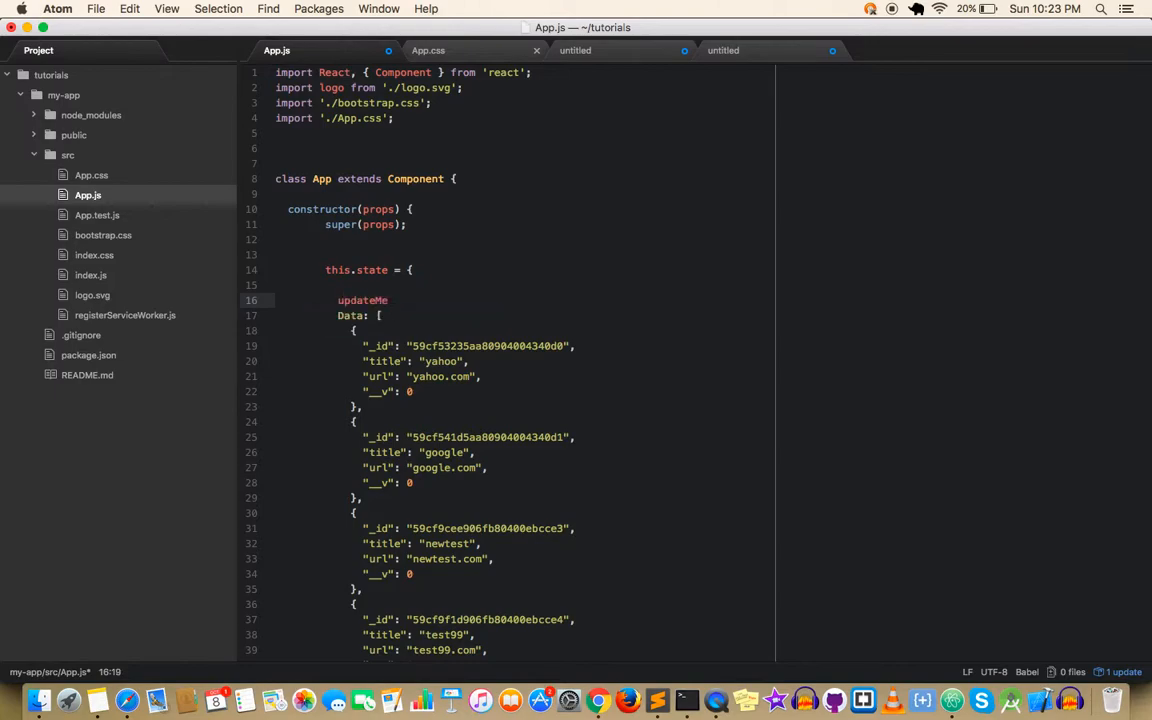
{"action": "type", "text": ":'Test',"}
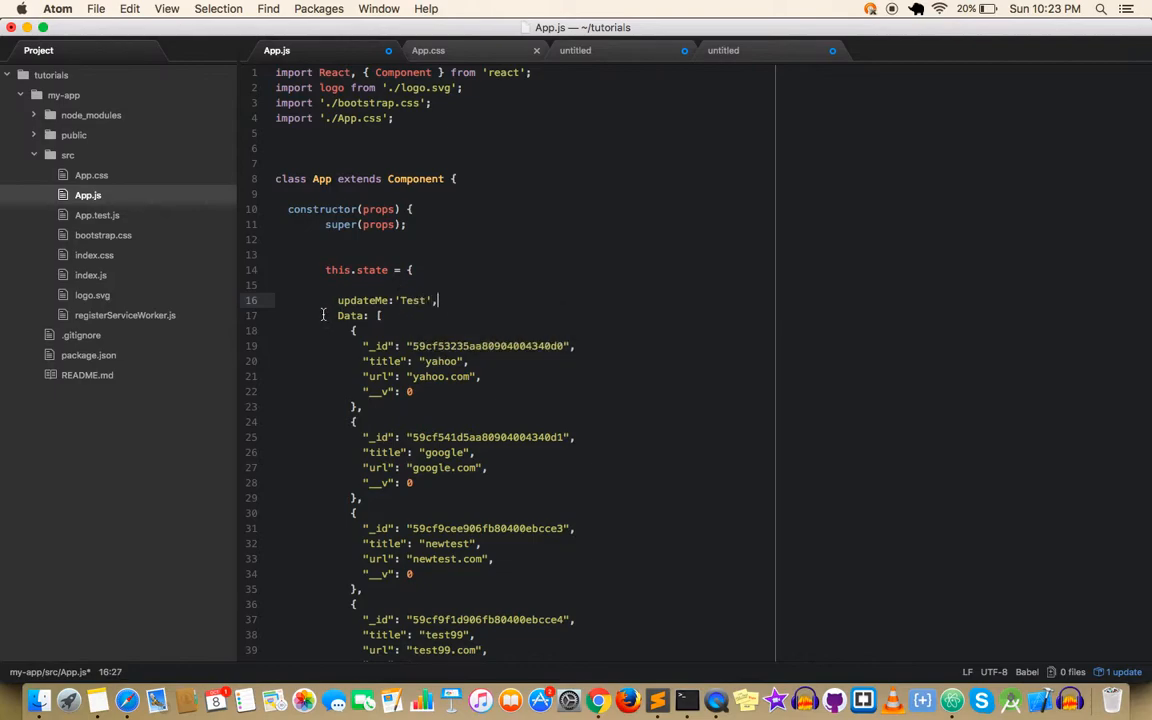
{"action": "double_click", "coordinate": [362, 300]}
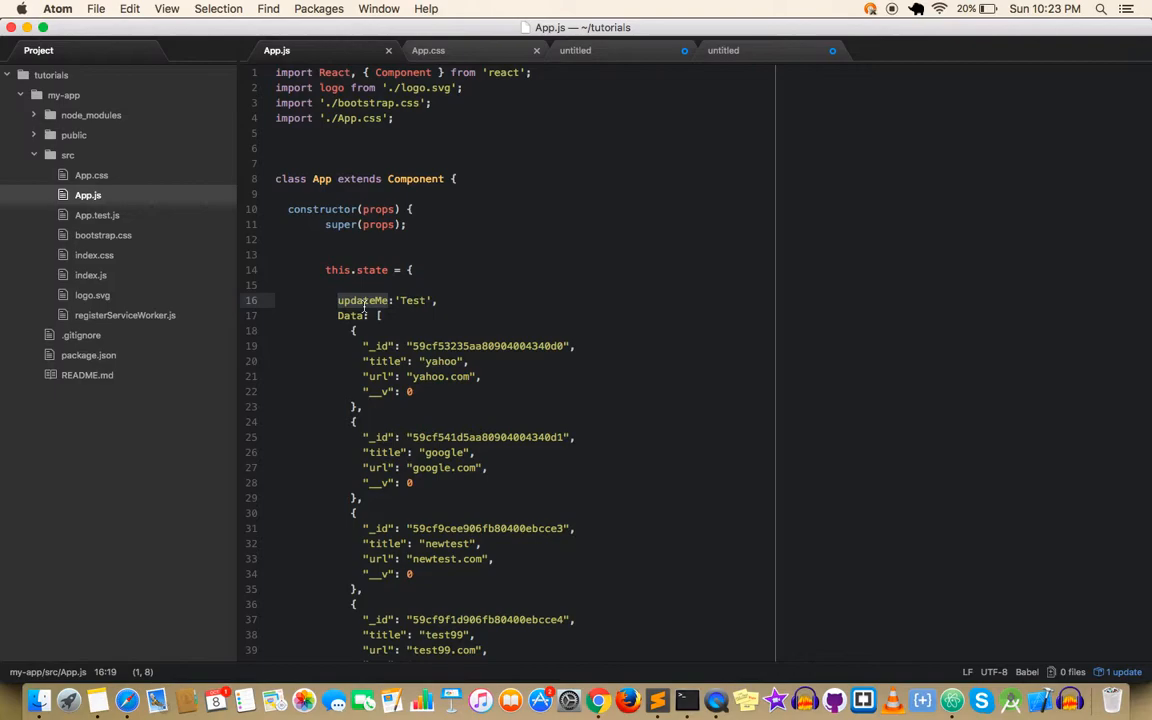
{"action": "scroll", "scroll_direction": "down", "scroll_amount": 3}
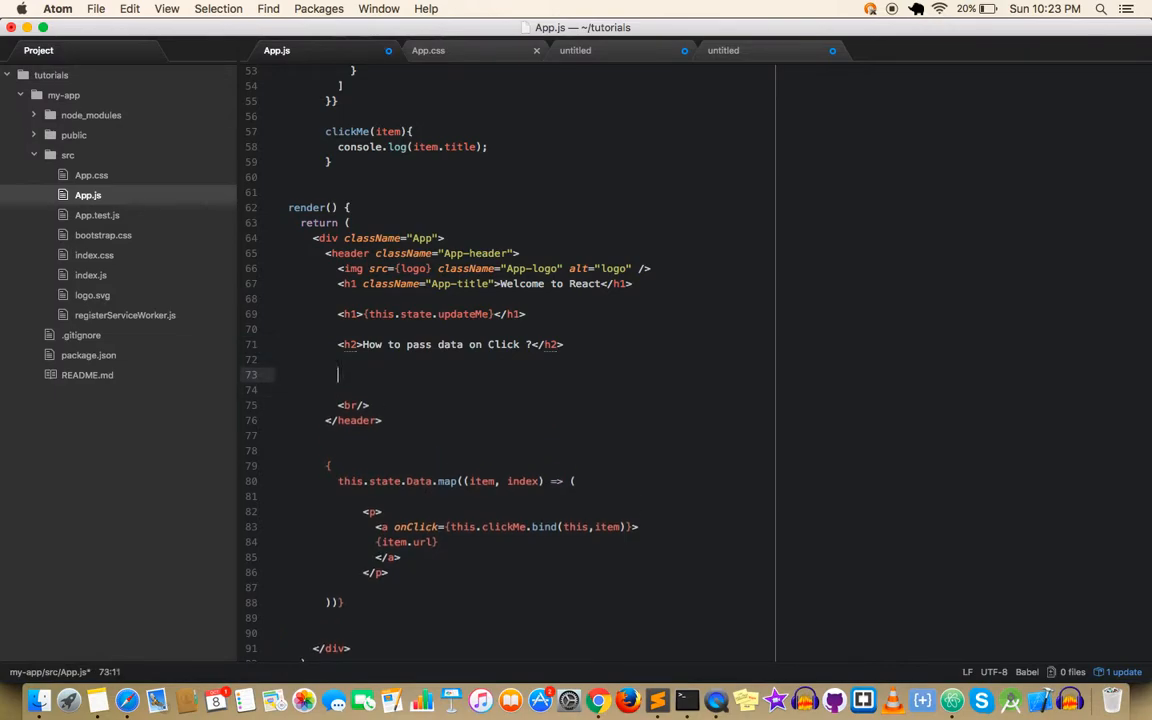
Add <h1>{this.state.updateMe}</h1> to the header in place of the h2 subtitle
{"action": "type", "text": "<h1></h1>"}
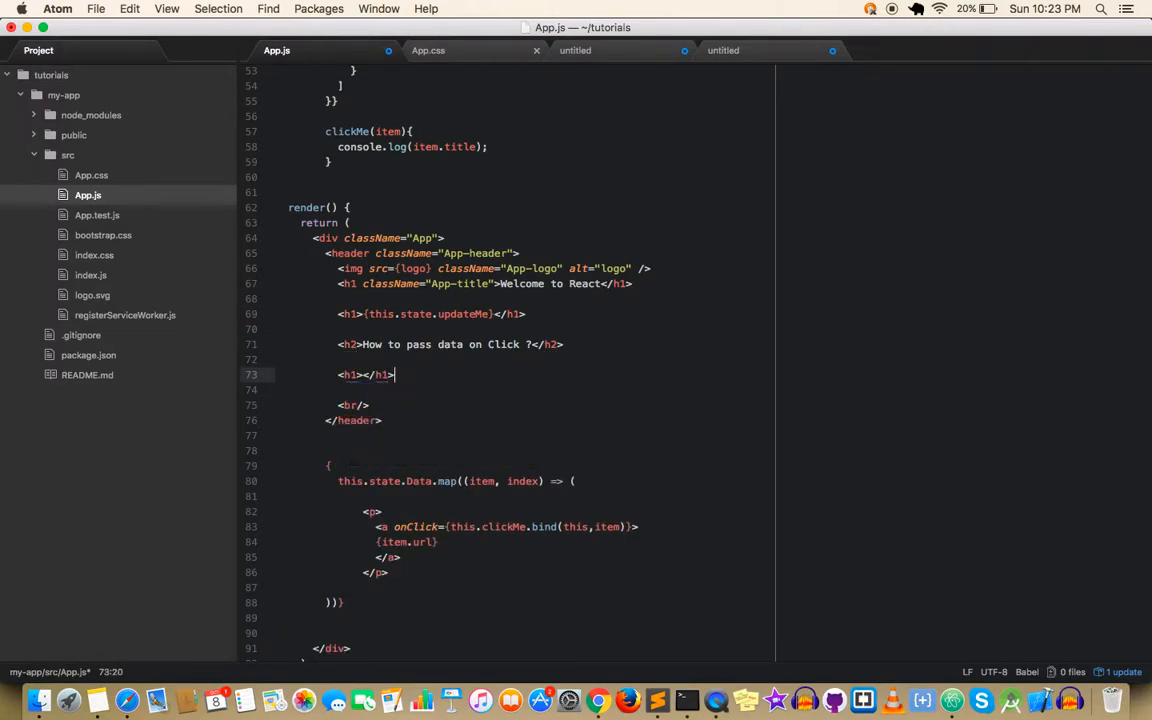
{"action": "type", "text": "{}"}
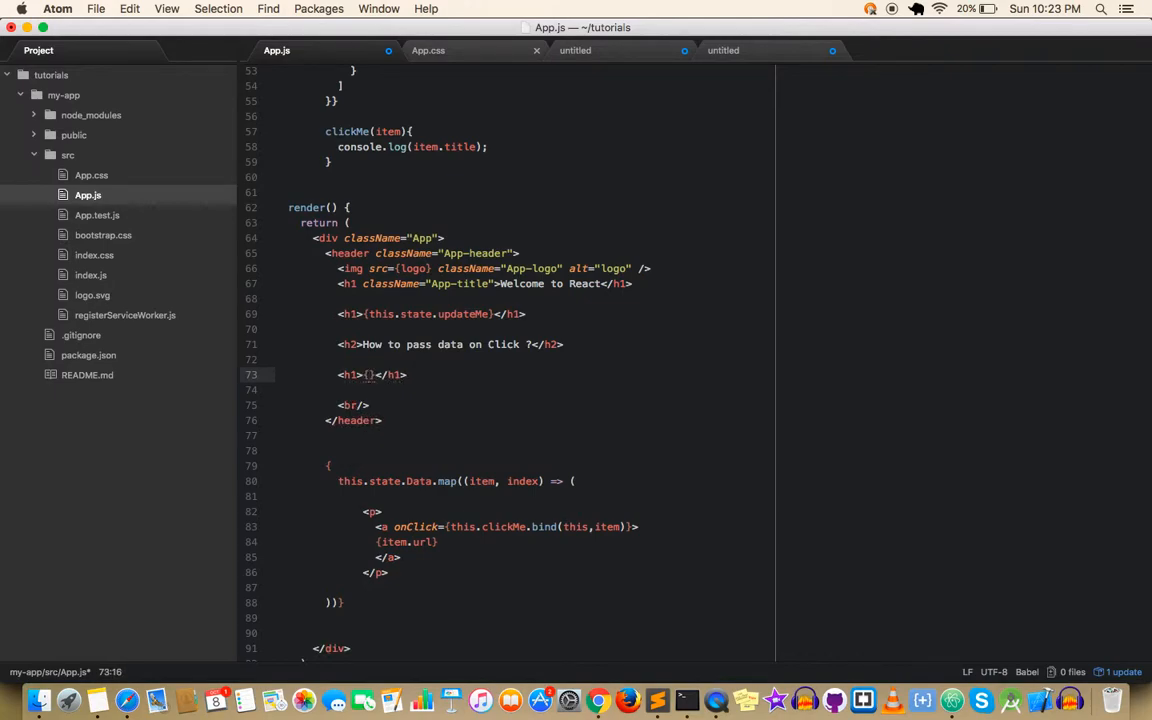
{"action": "type", "text": "this"}
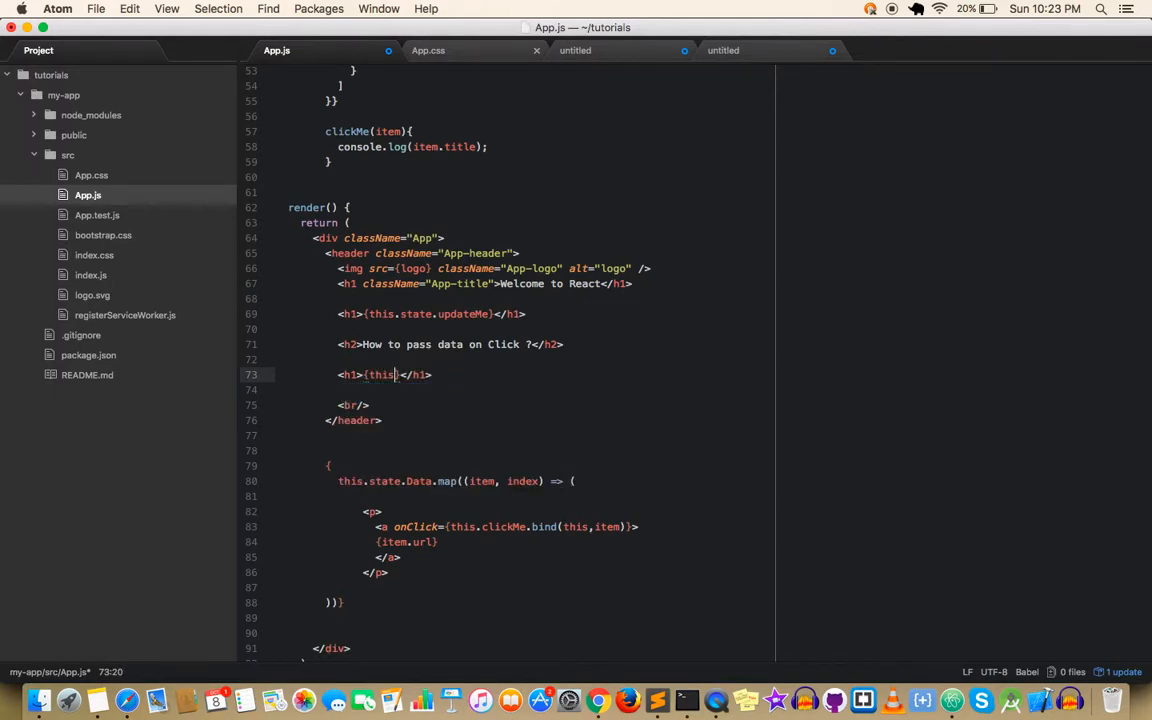
{"action": "type", "text": ".state."}
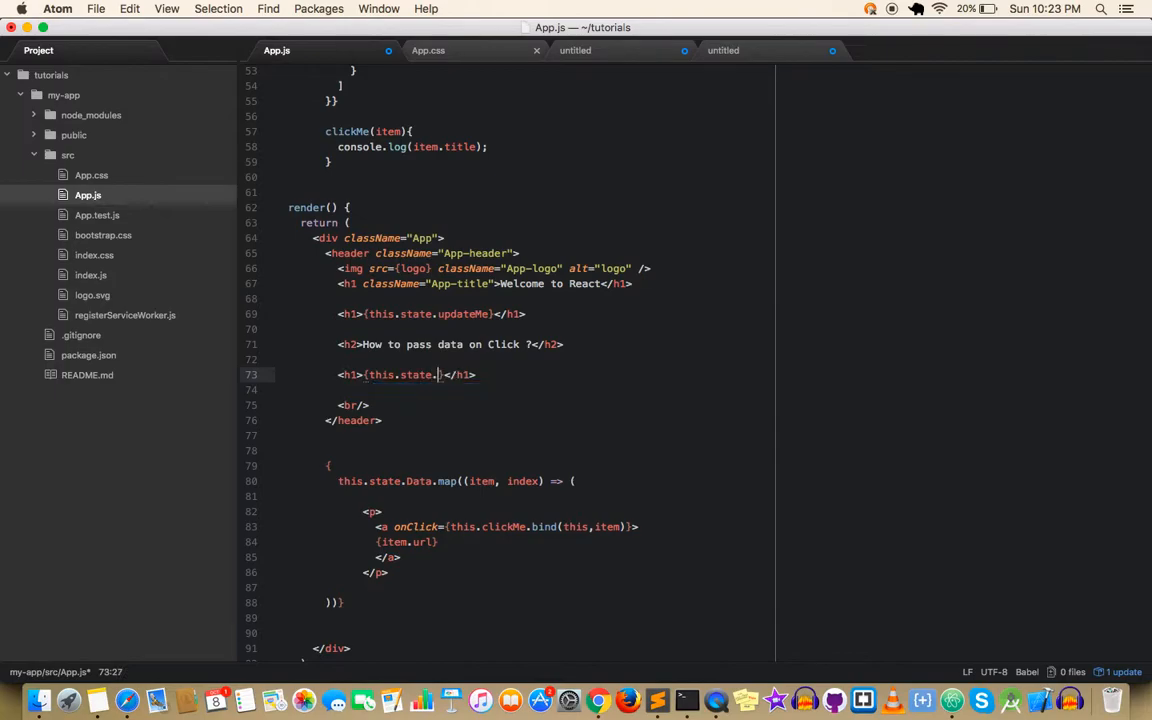
{"action": "type", "text": "updateMe"}
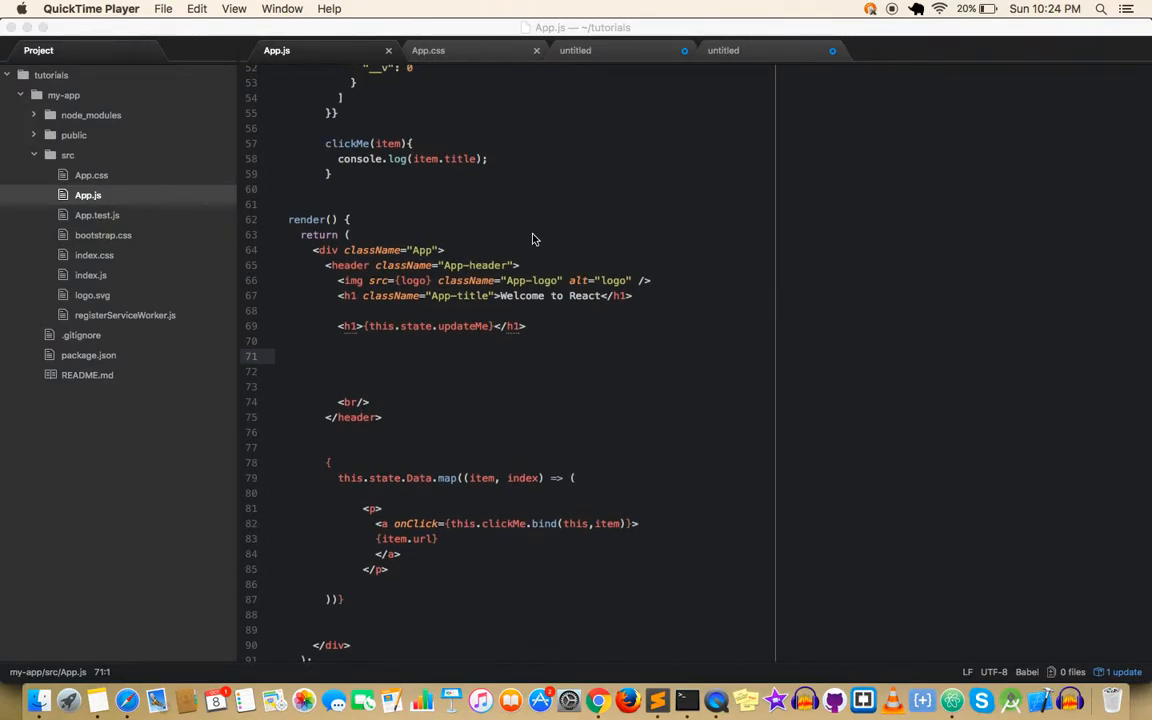
{"action": "mouse_move", "coordinate": [493, 159]}
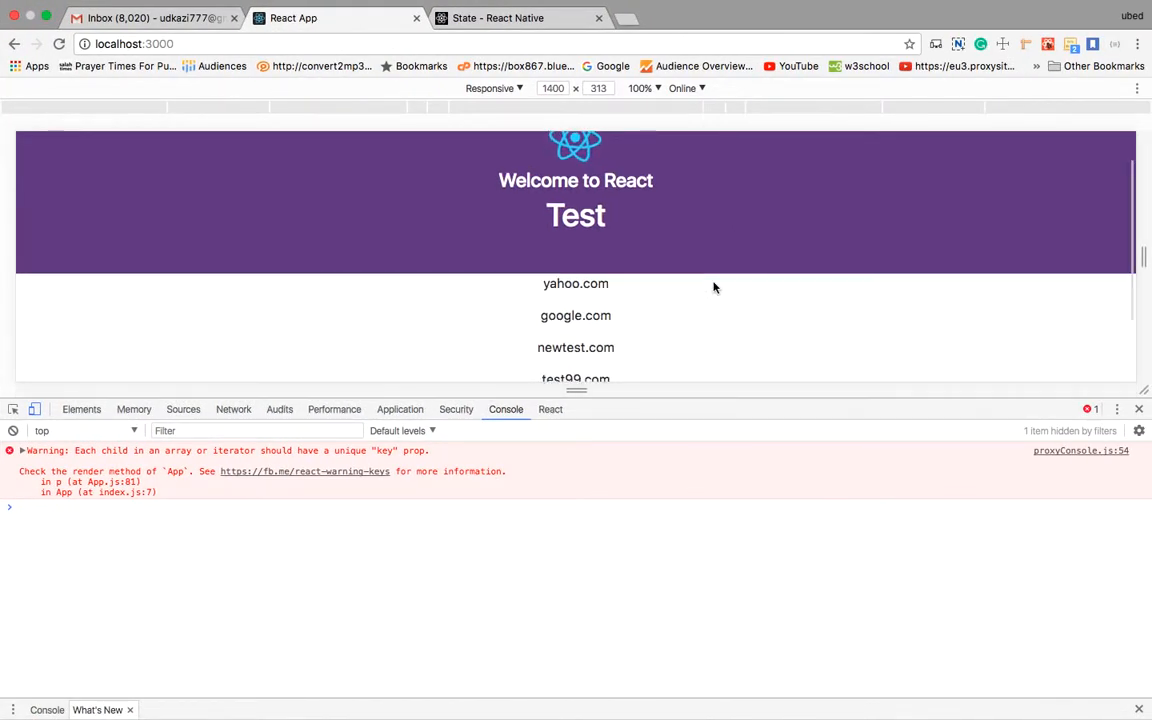
Confirm Chrome's header shows 'Test' under 'Welcome to React', then return to Atom
{"action": "left_click", "coordinate": [575, 283]}
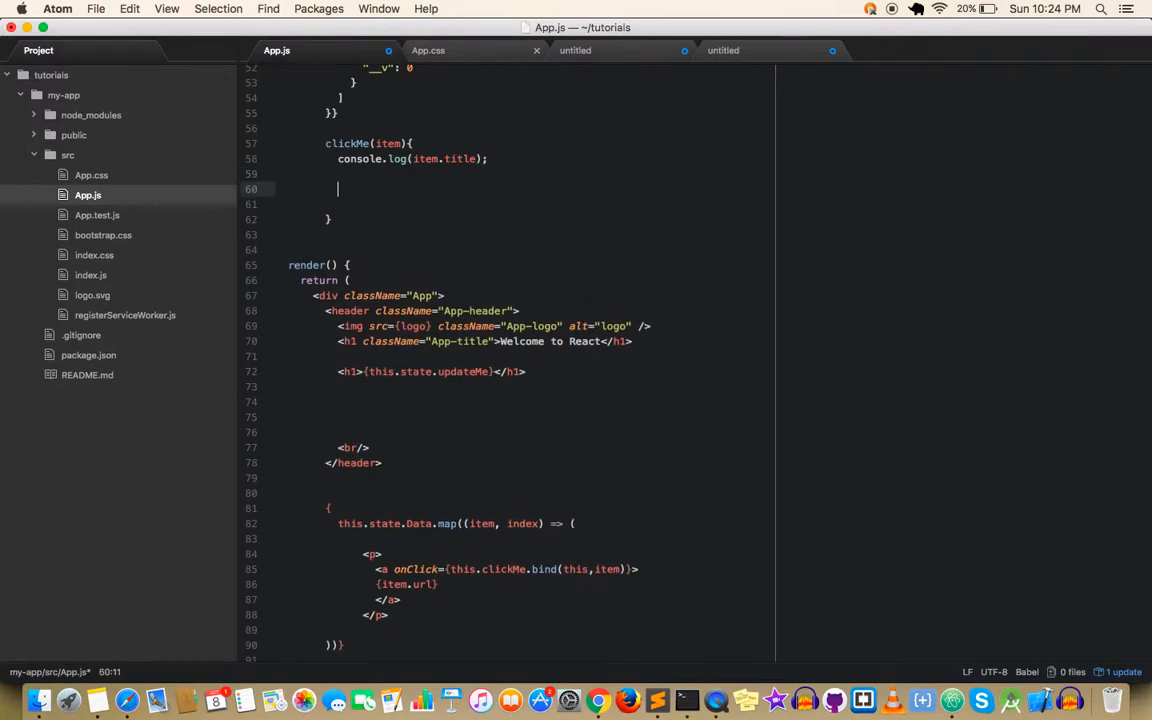
Add this.setState({updateMe: 'New test'}) to clickMe below the console.log line
{"action": "type", "text": "this."}
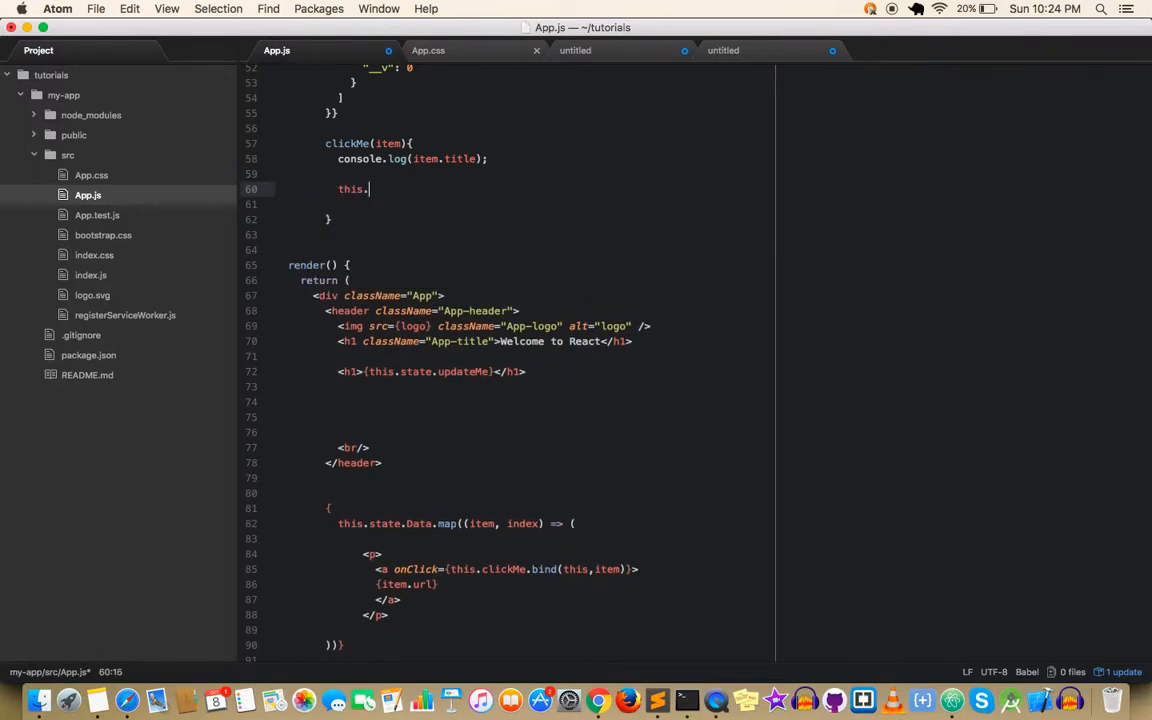
{"action": "type", "text": "setS"}
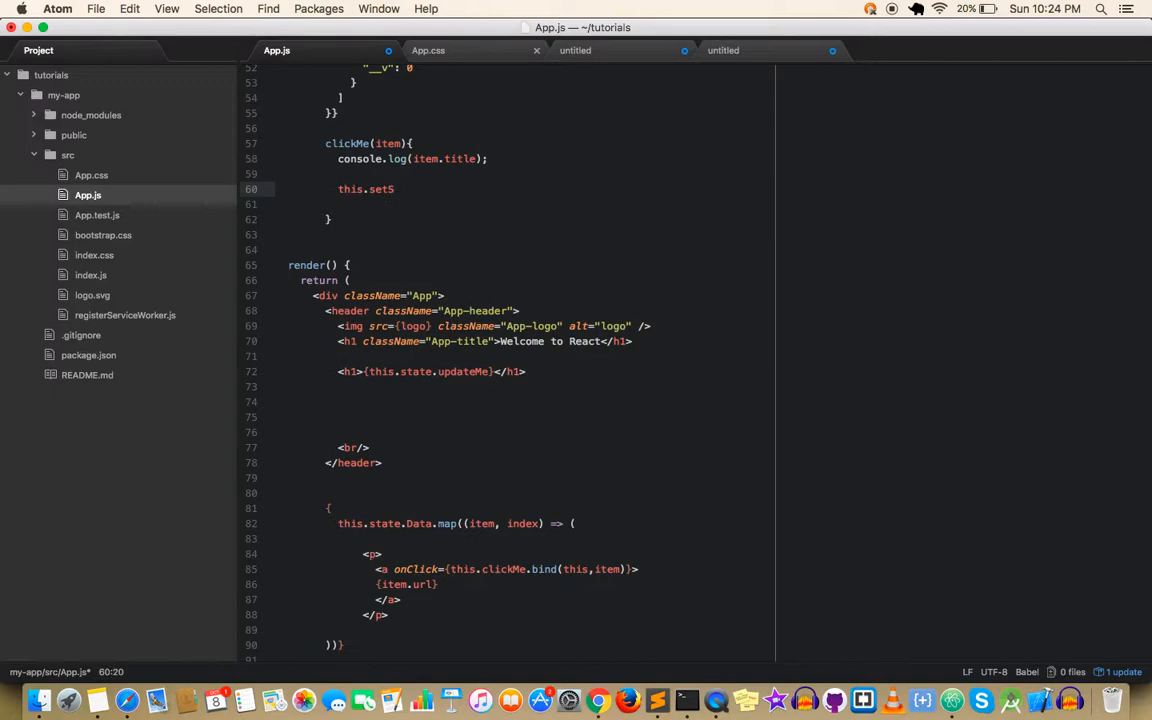
{"action": "type", "text": "tate"}
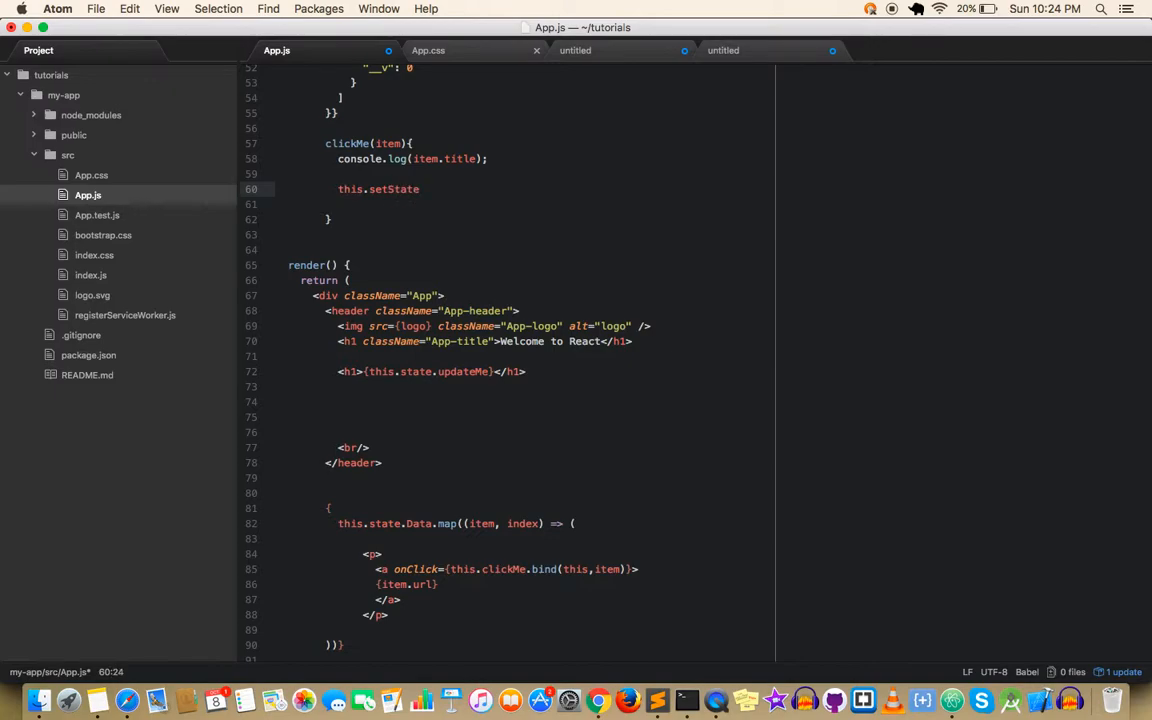
{"action": "type", "text": "({})"}
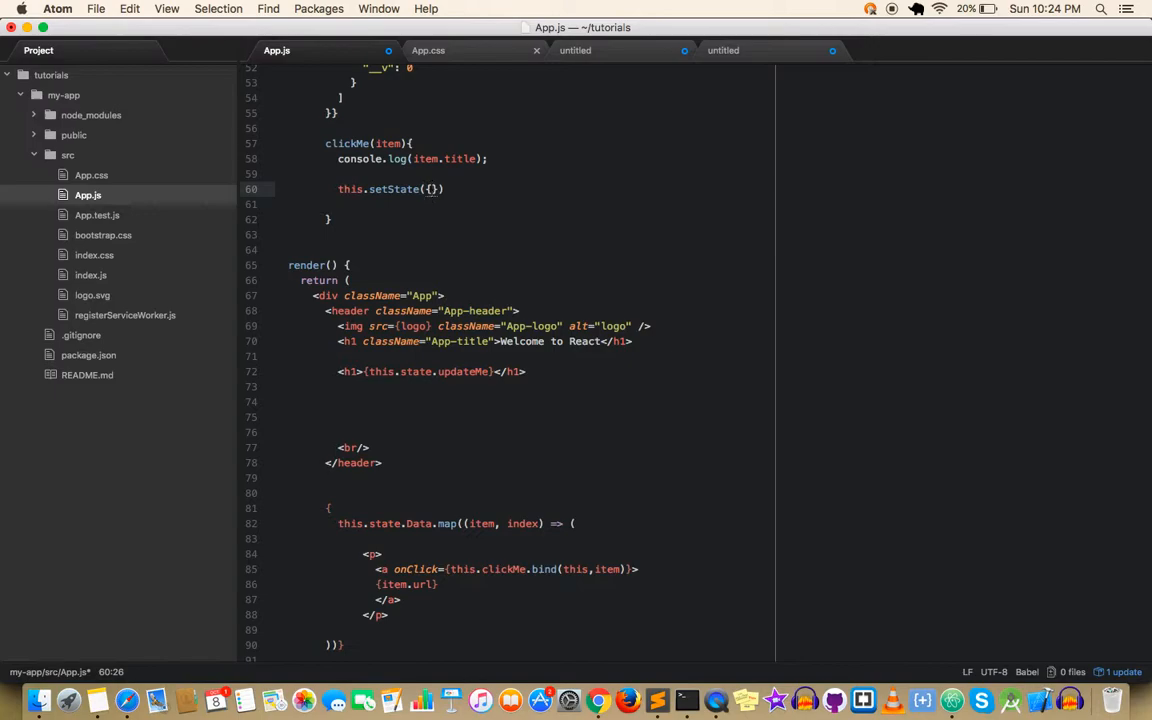
{"action": "left_click", "coordinate": [429, 189]}
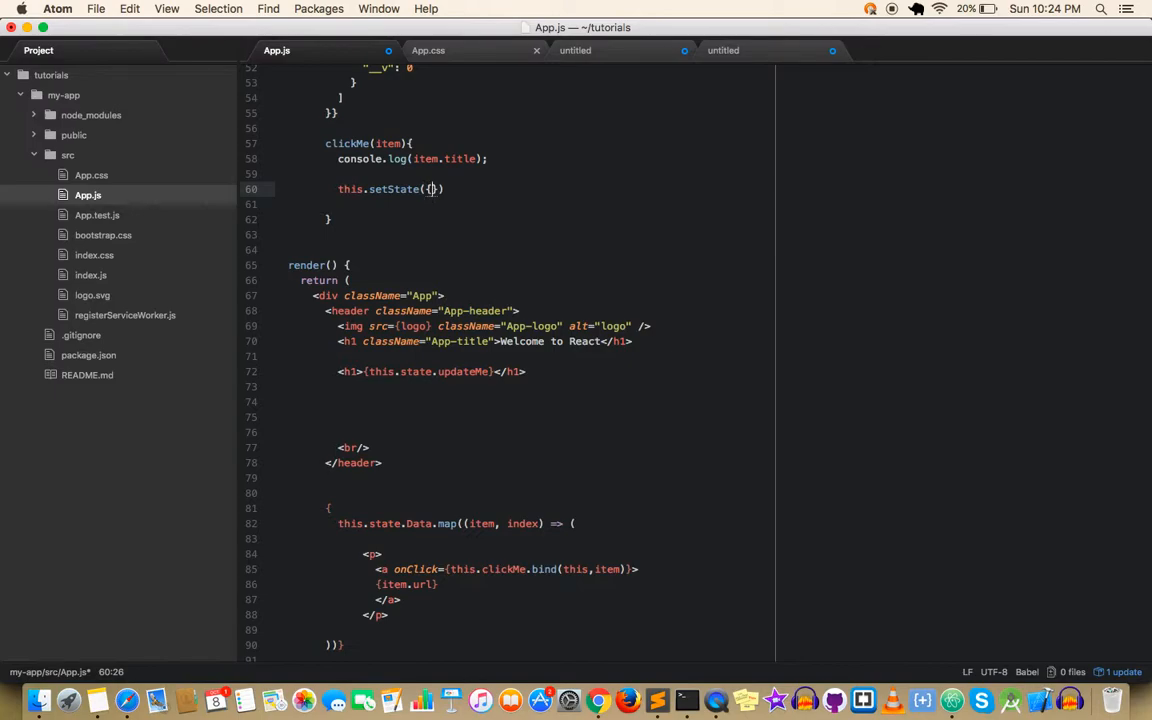
{"action": "type", "text": "updateMe"}
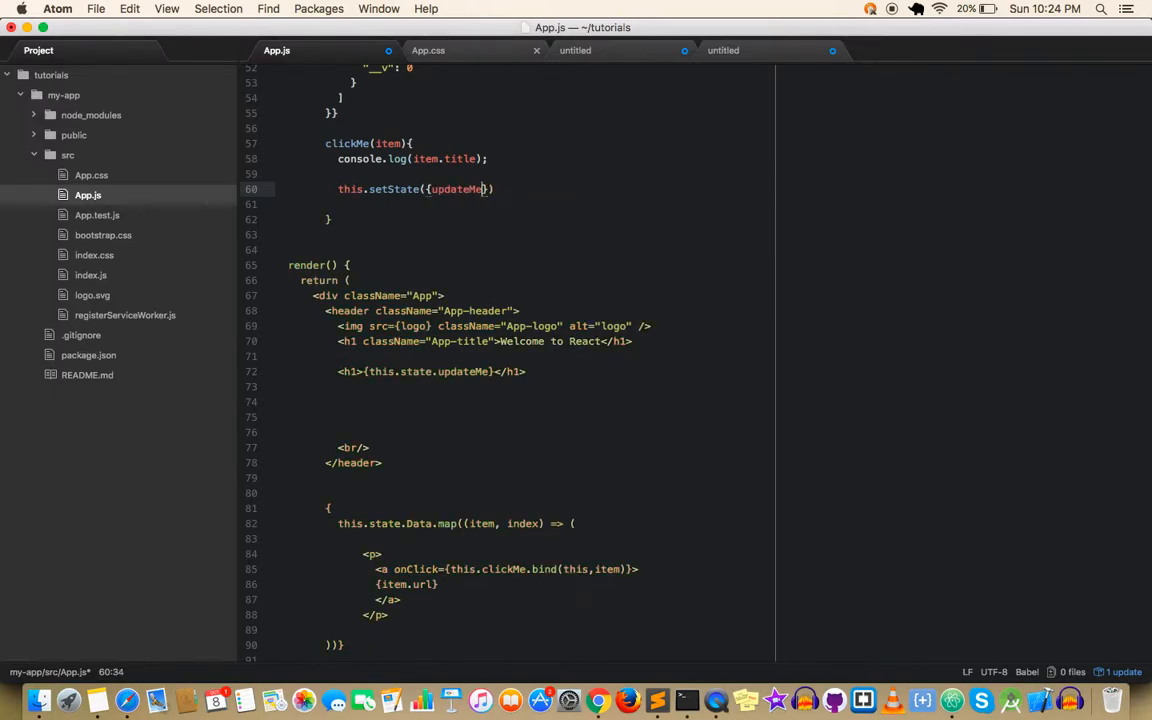
{"action": "type", "text": ":'New"}
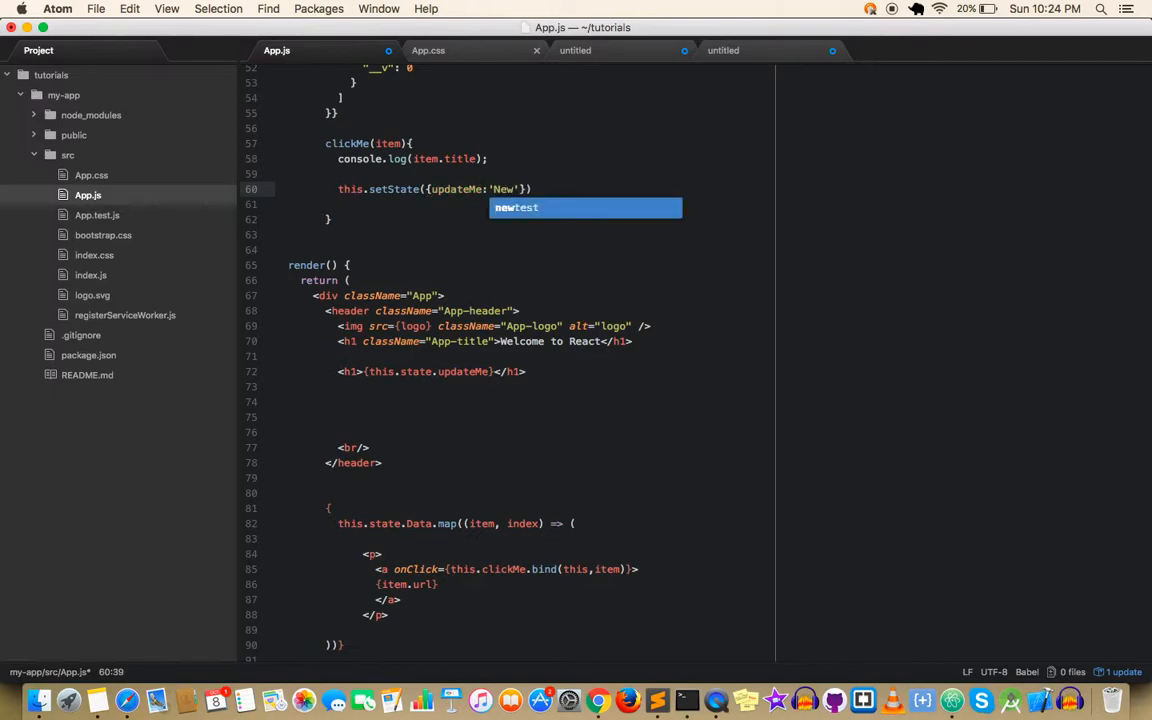
{"action": "type", "text": "test"}
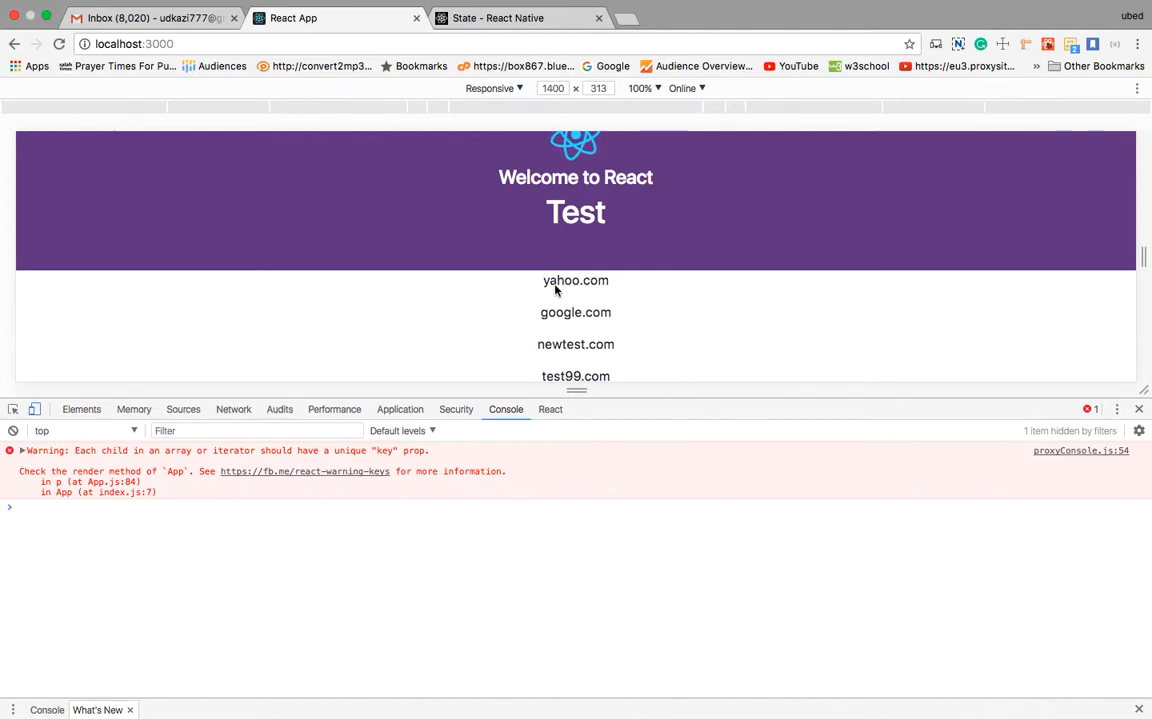
Click the yahoo.com link in Chrome to check whether the header changes
{"action": "left_click", "coordinate": [575, 280]}
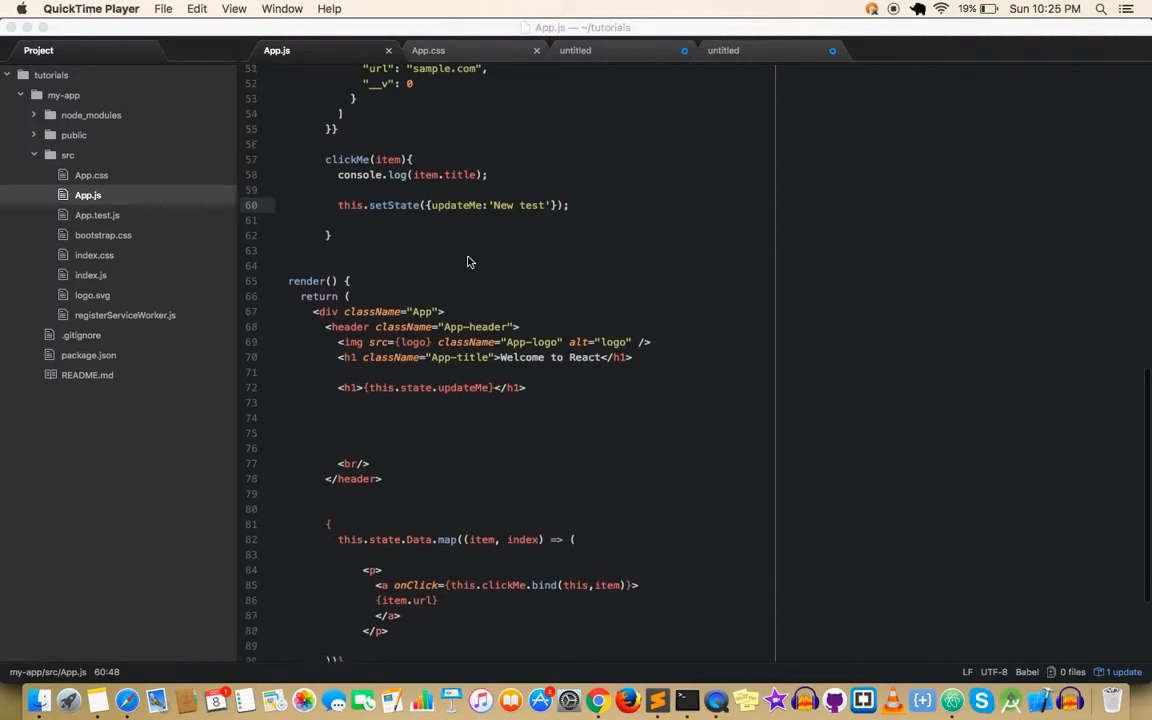
Replace 'New test' in the setState call with item.title copied from console.log
{"action": "scroll", "scroll_direction": "down", "scroll_amount": 3}
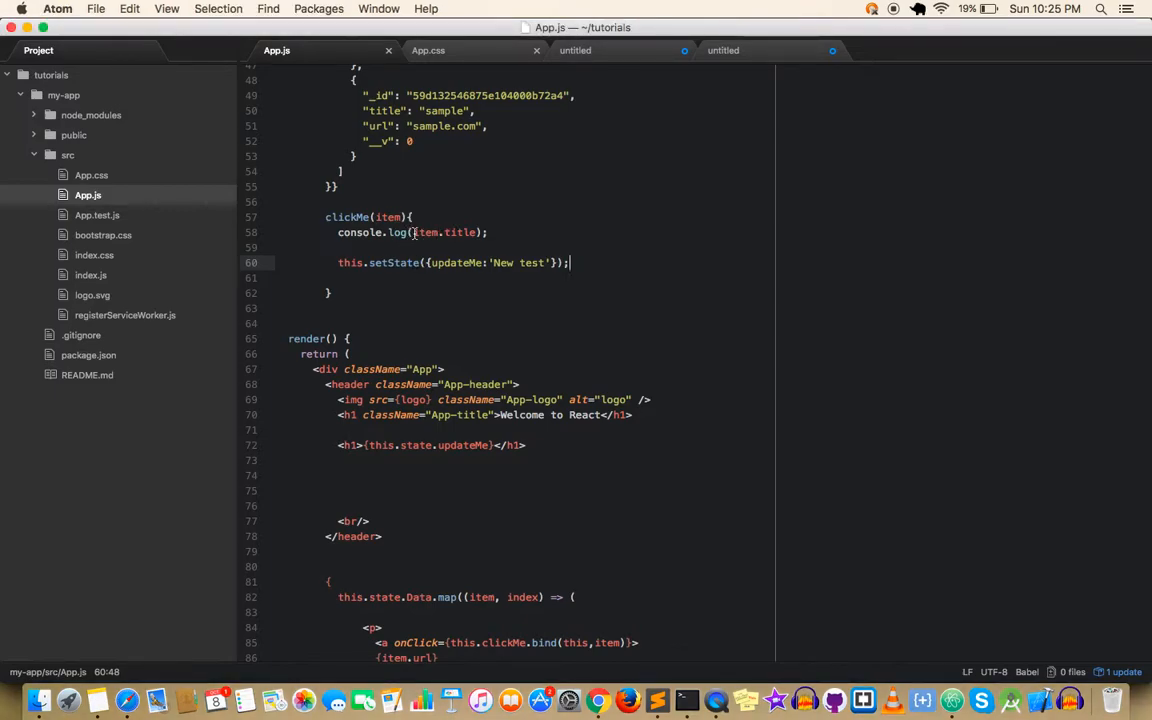
{"action": "double_click", "coordinate": [443, 232]}
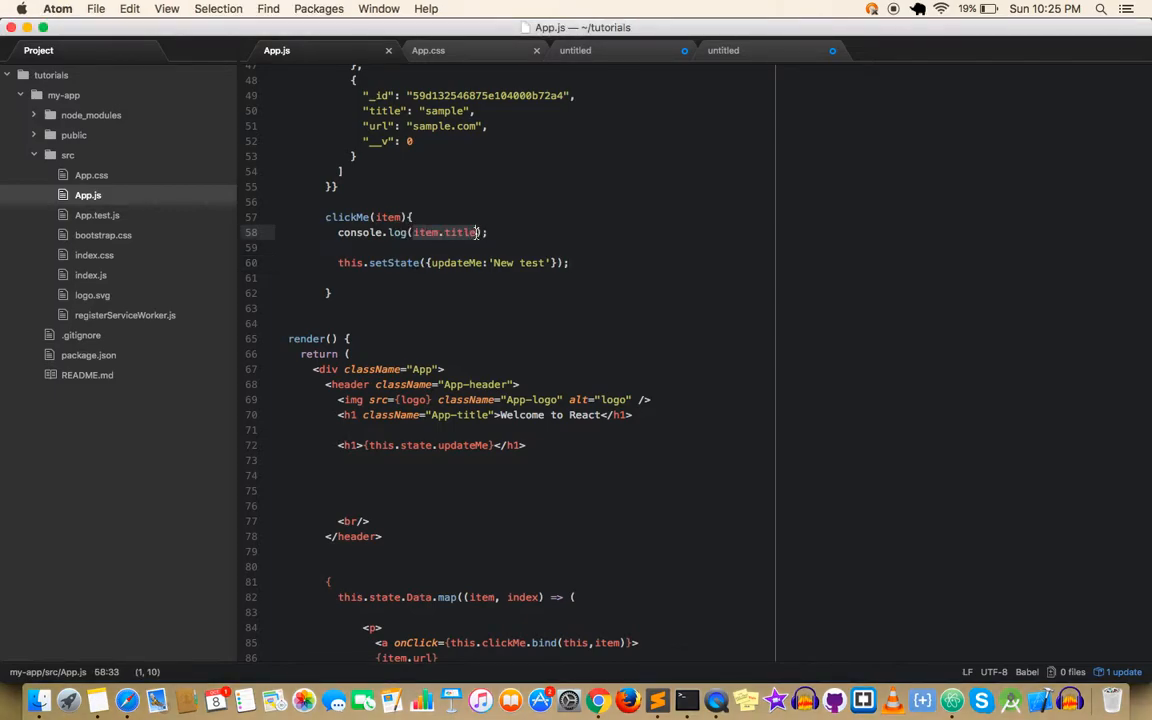
{"action": "left_click", "coordinate": [545, 262]}
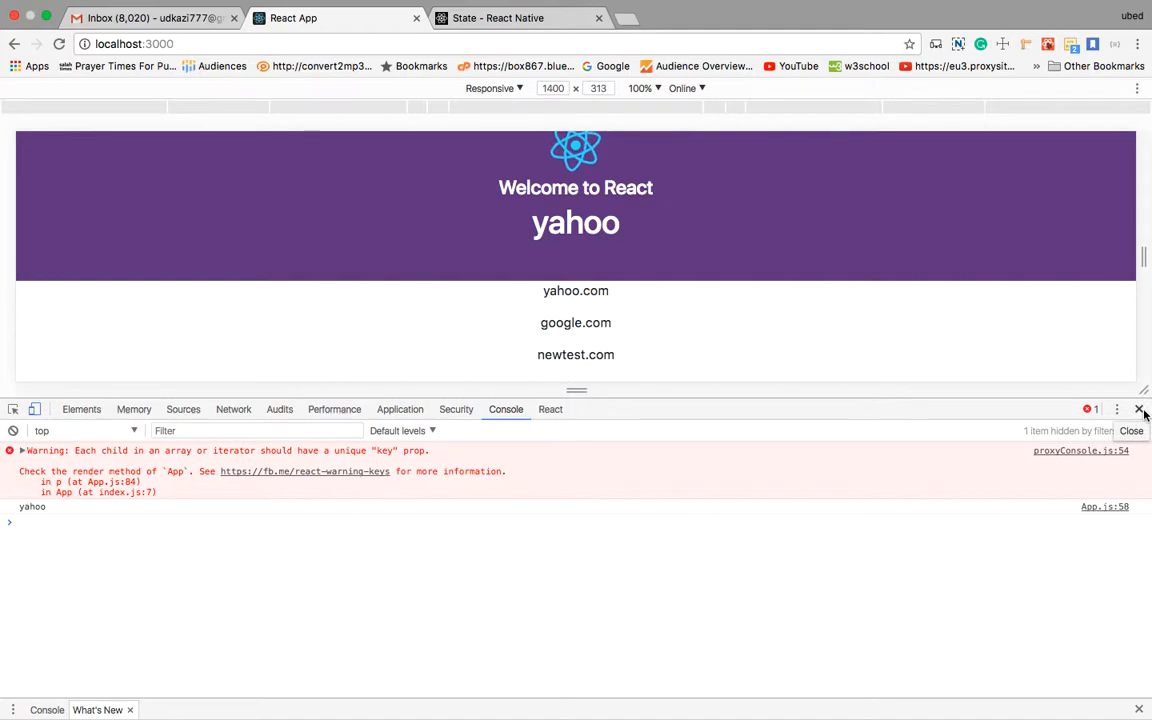
Close DevTools and click newtest.com to see the header show 'newtest'
{"action": "left_click", "coordinate": [1139, 409]}
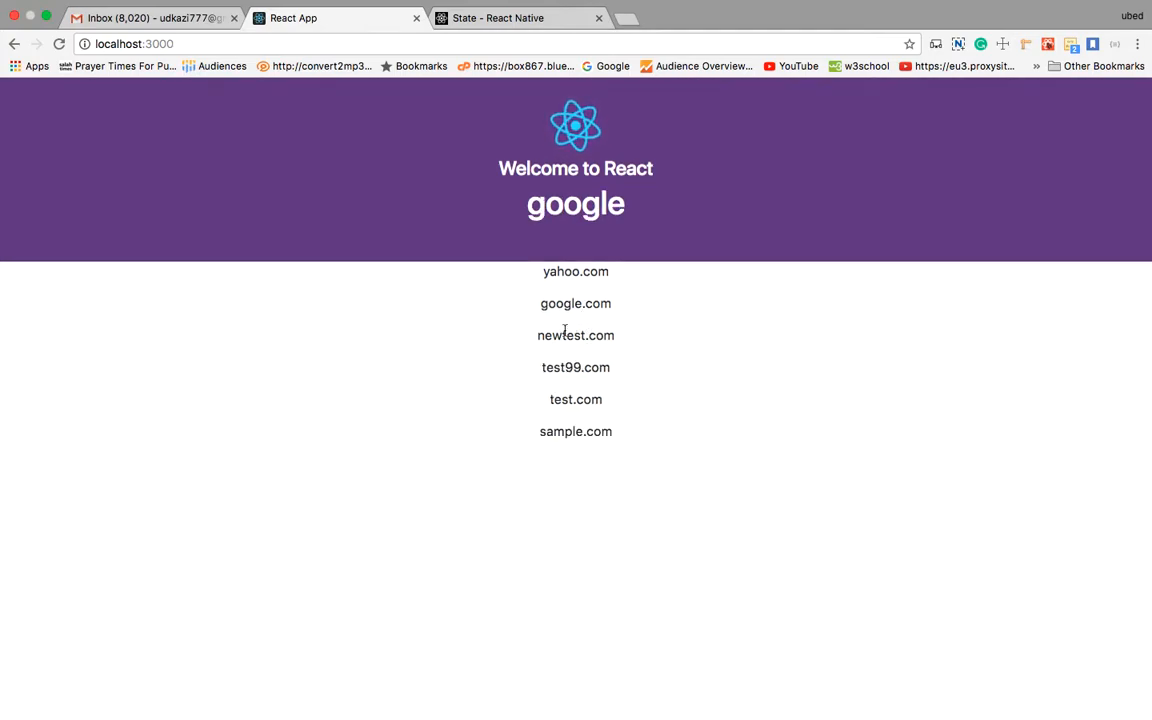
{"action": "left_click", "coordinate": [575, 335]}
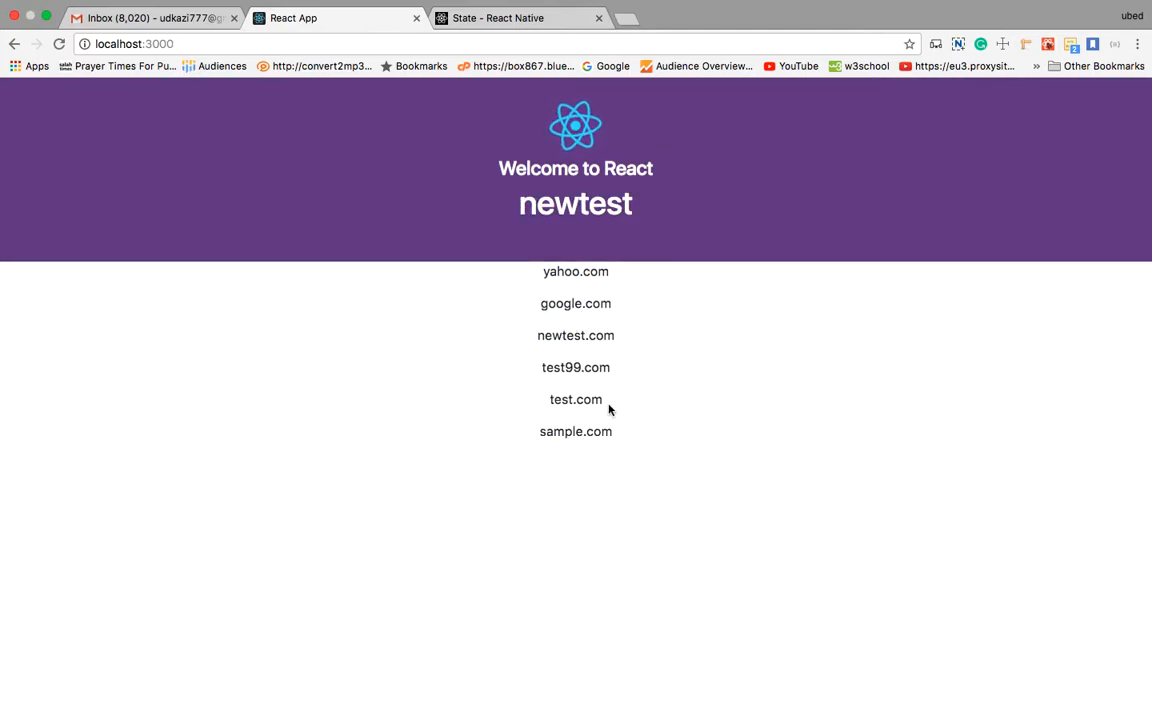